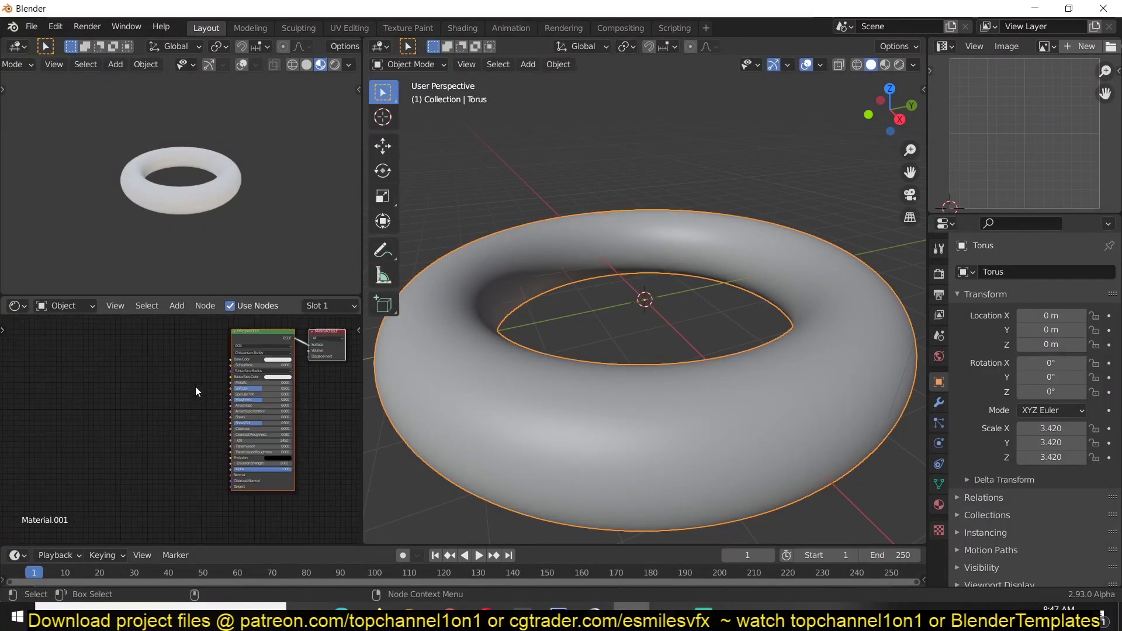
Step: Add an Image Texture node and load Wood049_2K_Roughness.jpg from the wood/Wood049_2K-JPG folder
{"action": "left_click", "coordinate": [60, 453]}
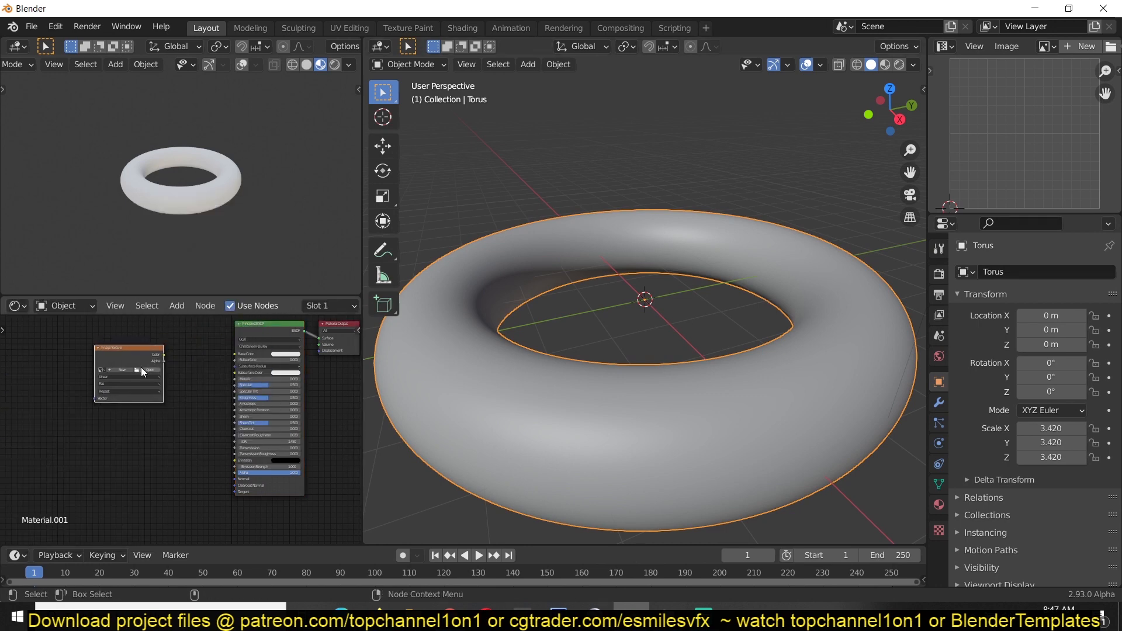
{"action": "left_click", "coordinate": [150, 370]}
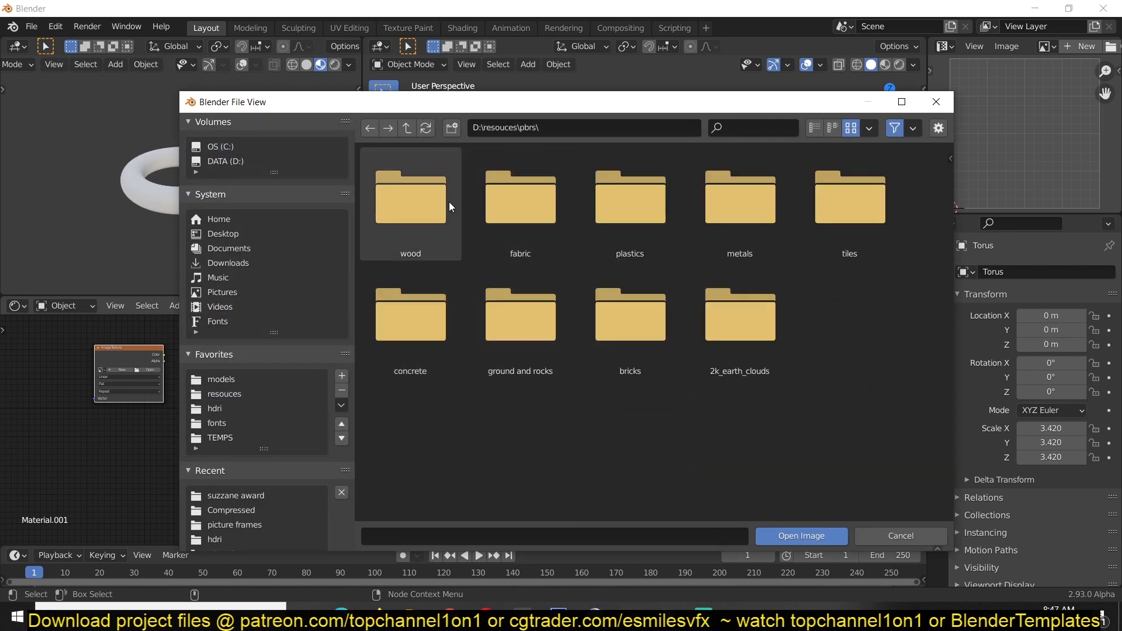
{"action": "double_click", "coordinate": [410, 196]}
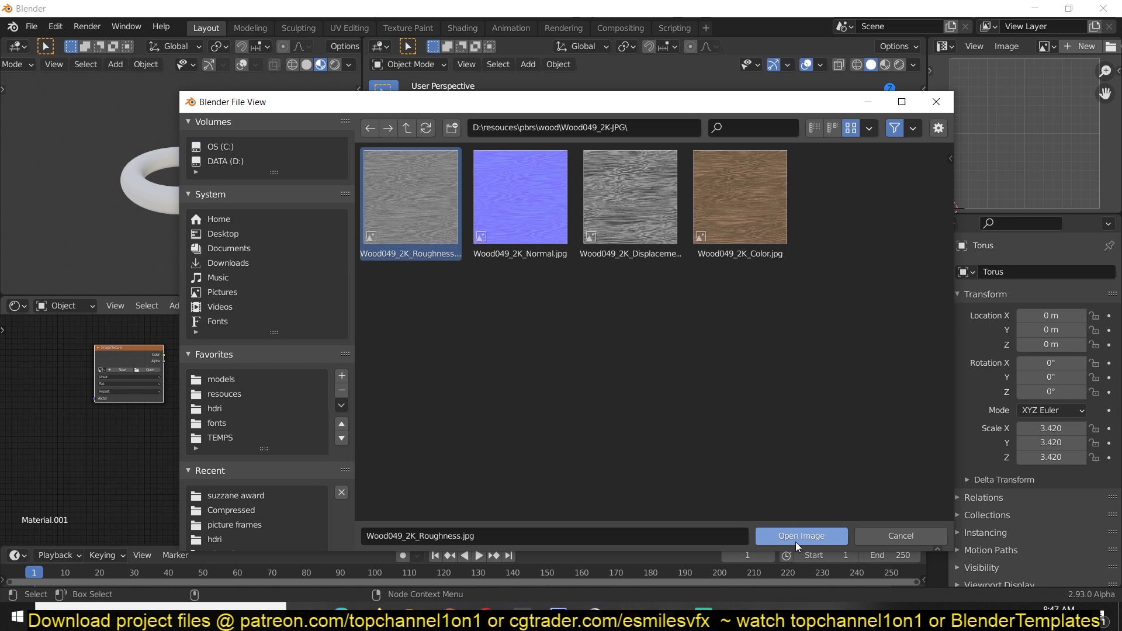
{"action": "left_click", "coordinate": [800, 535]}
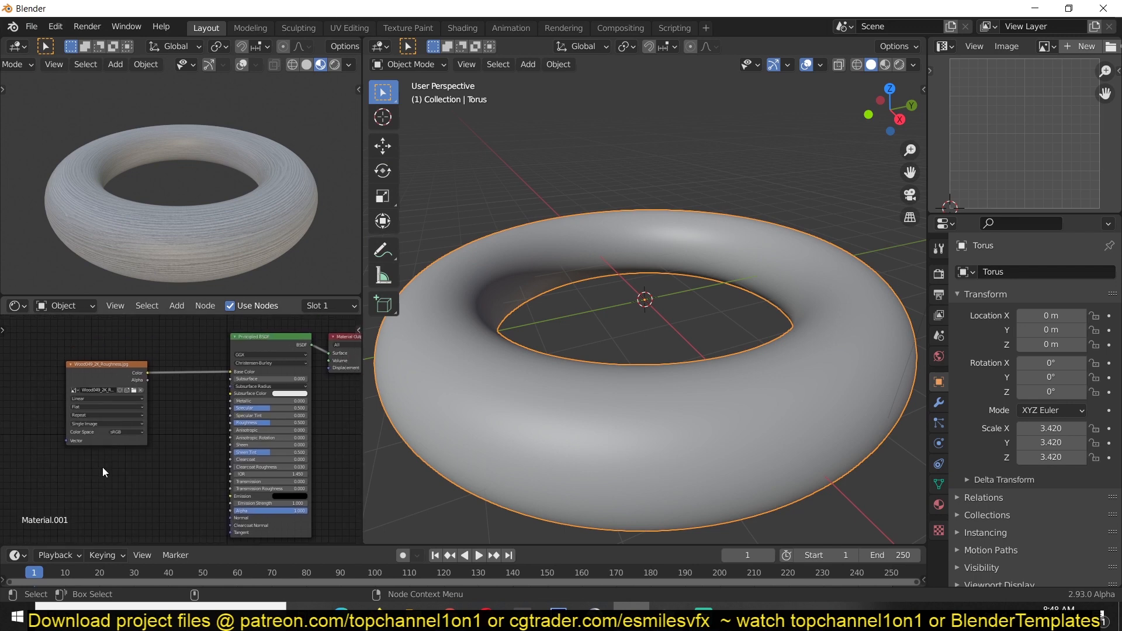
{"action": "mouse_move", "coordinate": [103, 390]}
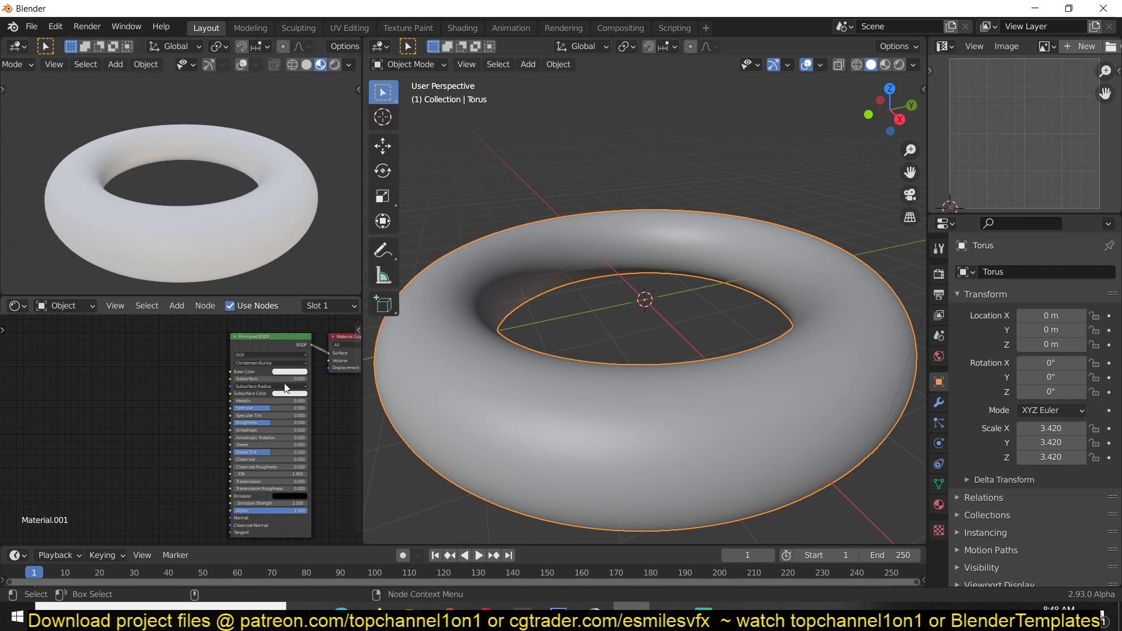
Step: Enable the Node Wrangler add-on in Preferences by searching 'node'
{"action": "left_click", "coordinate": [55, 27]}
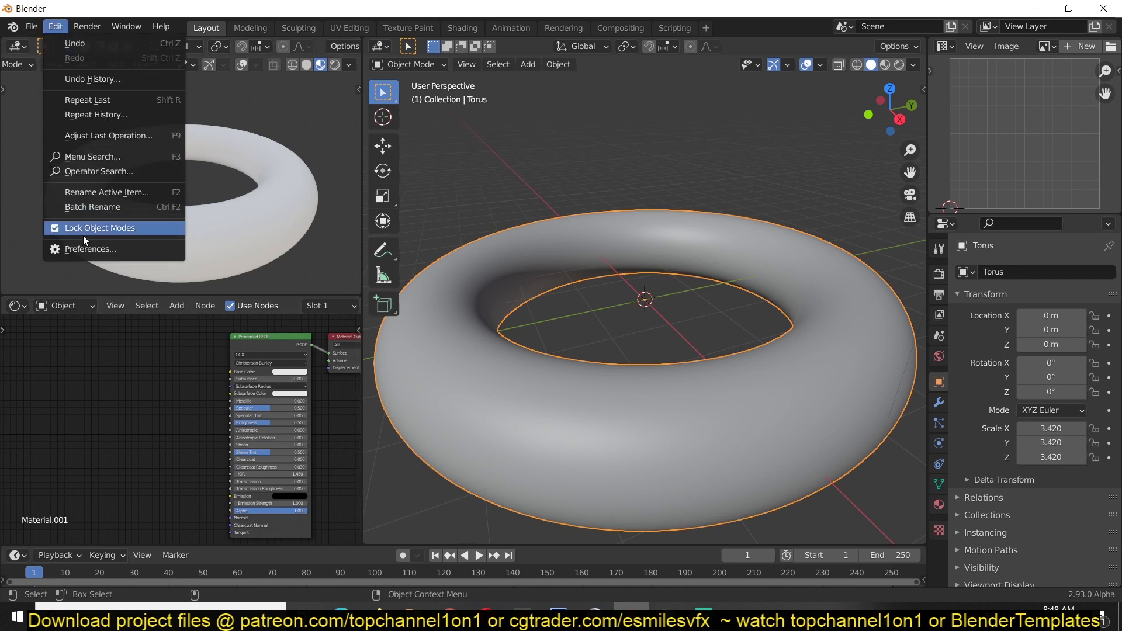
{"action": "left_click", "coordinate": [89, 248]}
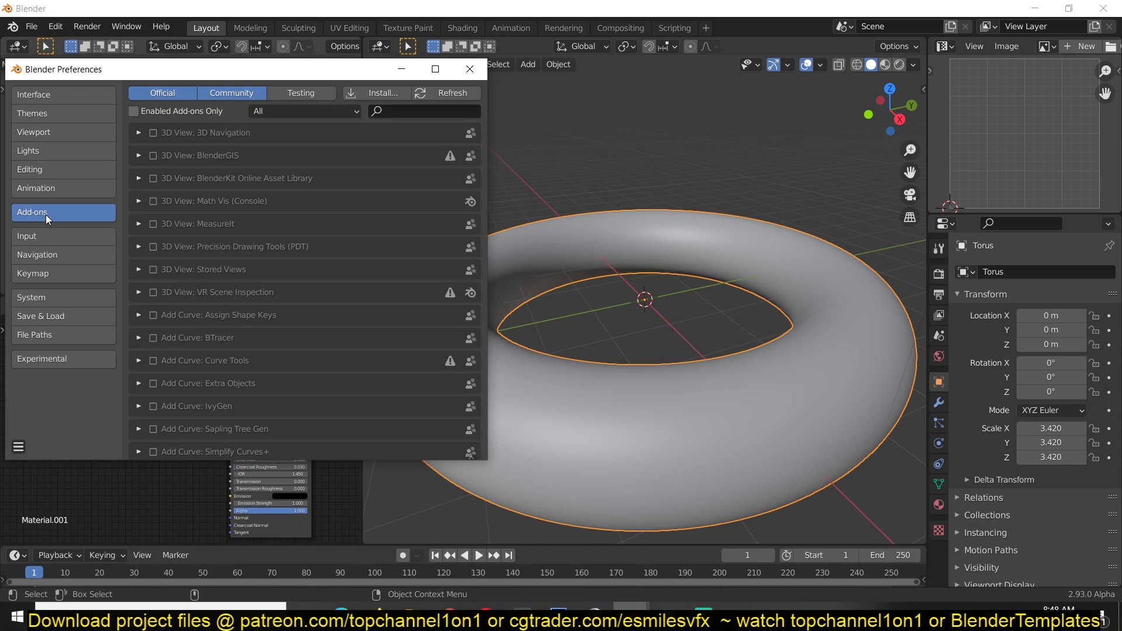
{"action": "type", "text": "node"}
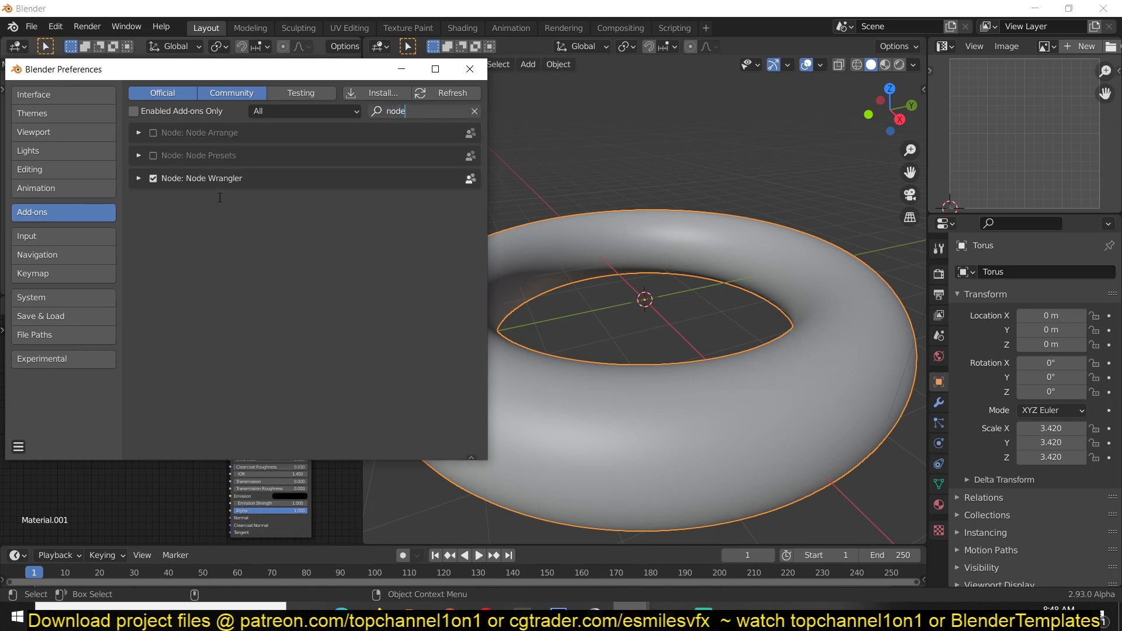
{"action": "left_click", "coordinate": [470, 69]}
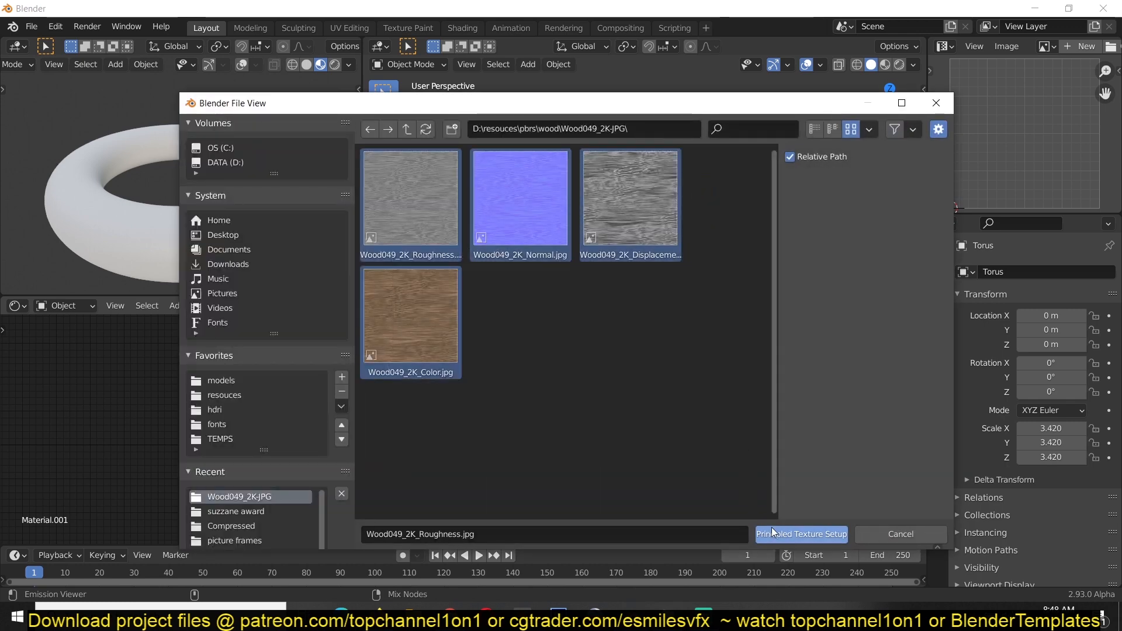
Step: Run Principled Texture Setup with all four Wood049 maps to wire them into the BSDF
{"action": "left_click", "coordinate": [800, 535]}
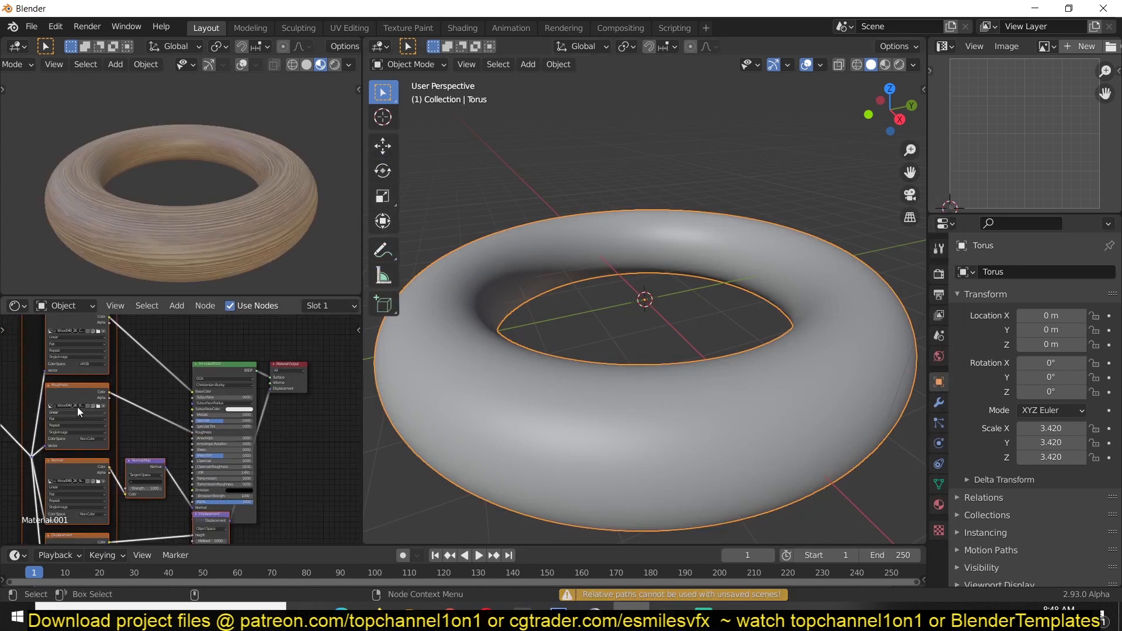